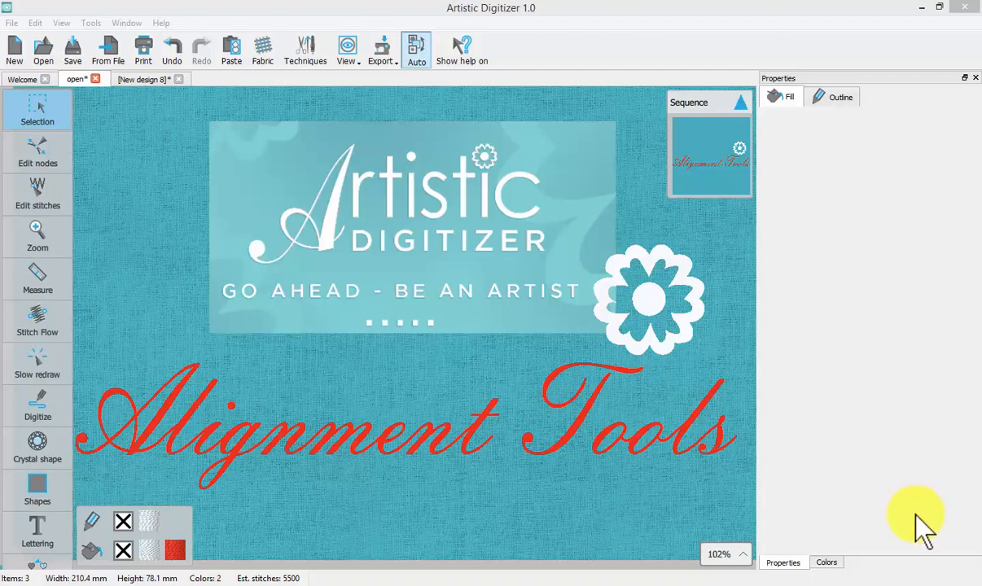
mouse_move(517, 45)
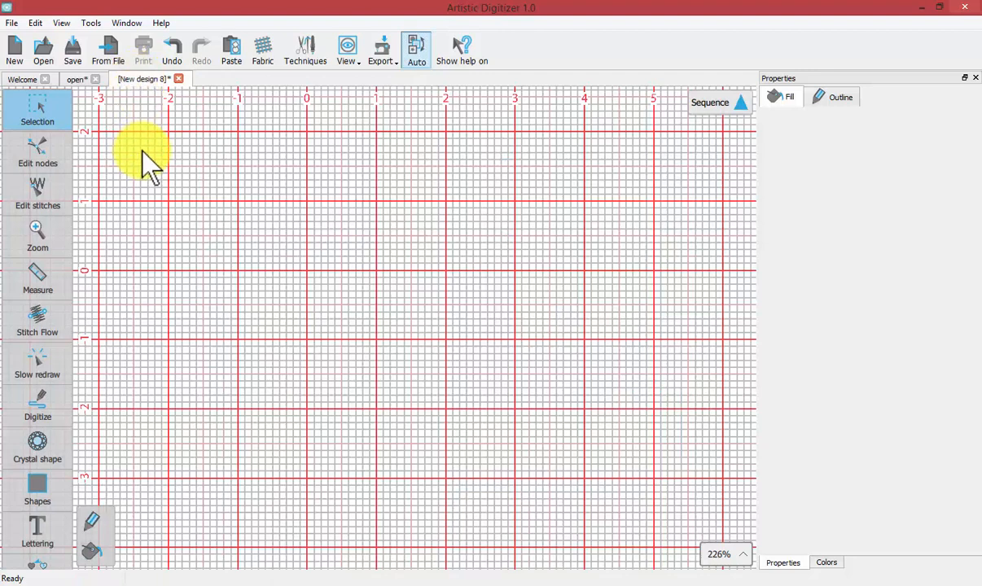
- Pick the Rectangle tool from the basic shapes list
click(37, 488)
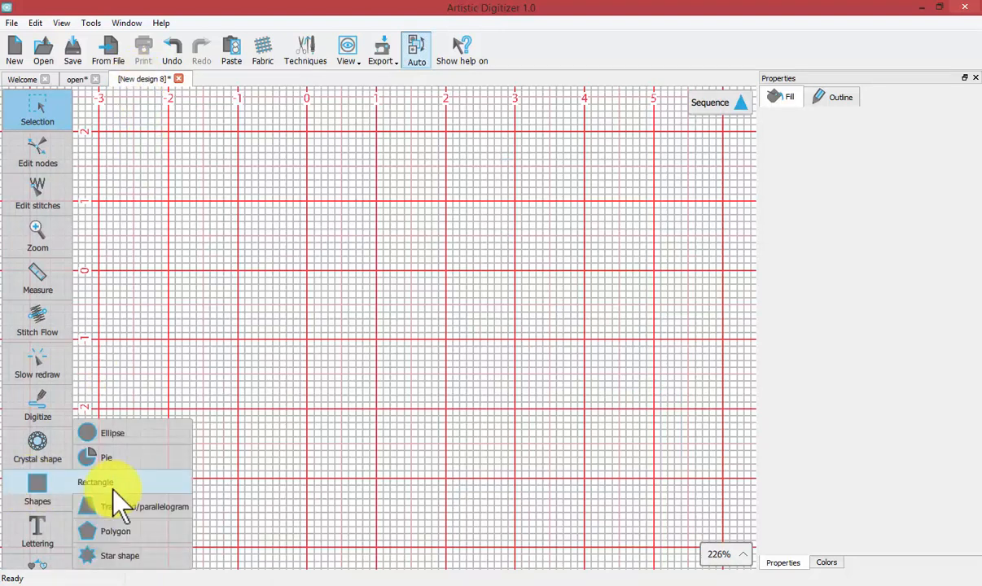
click(95, 482)
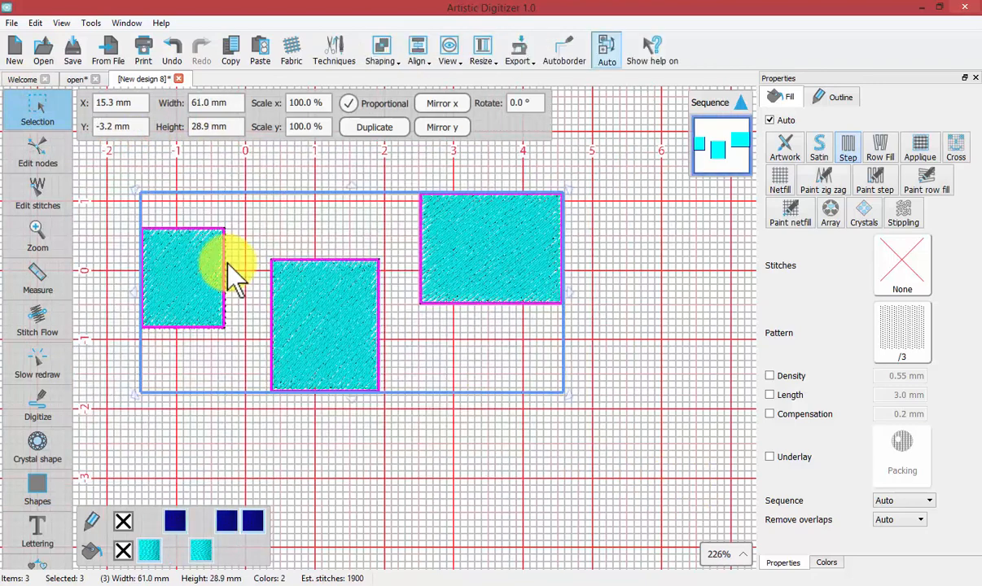
mouse_move(424, 302)
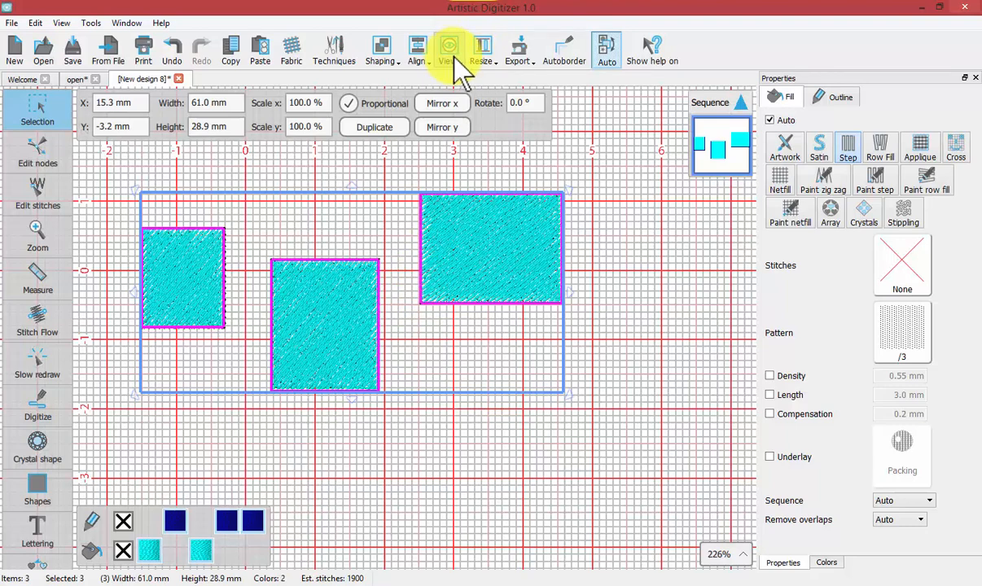
mouse_move(418, 49)
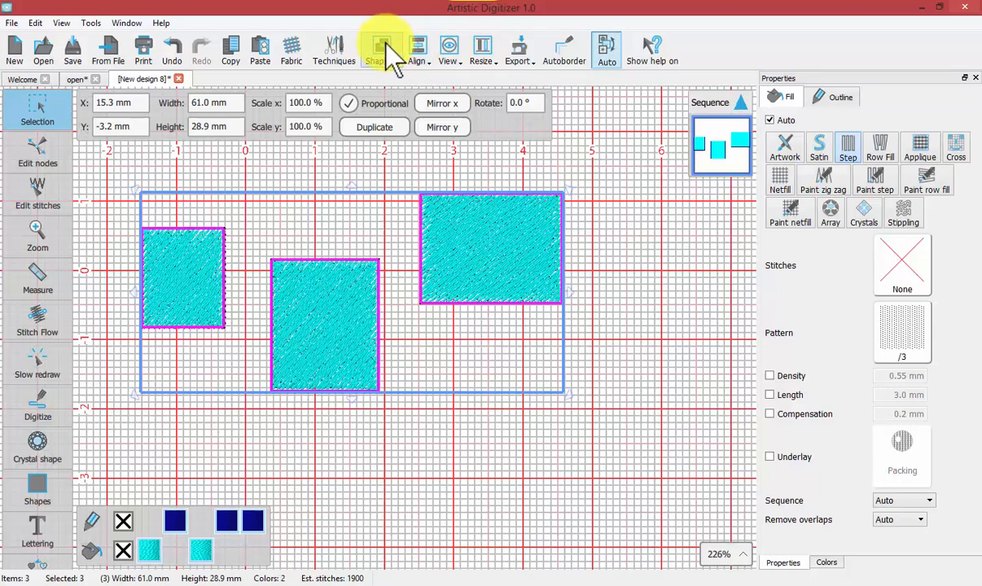
mouse_move(417, 49)
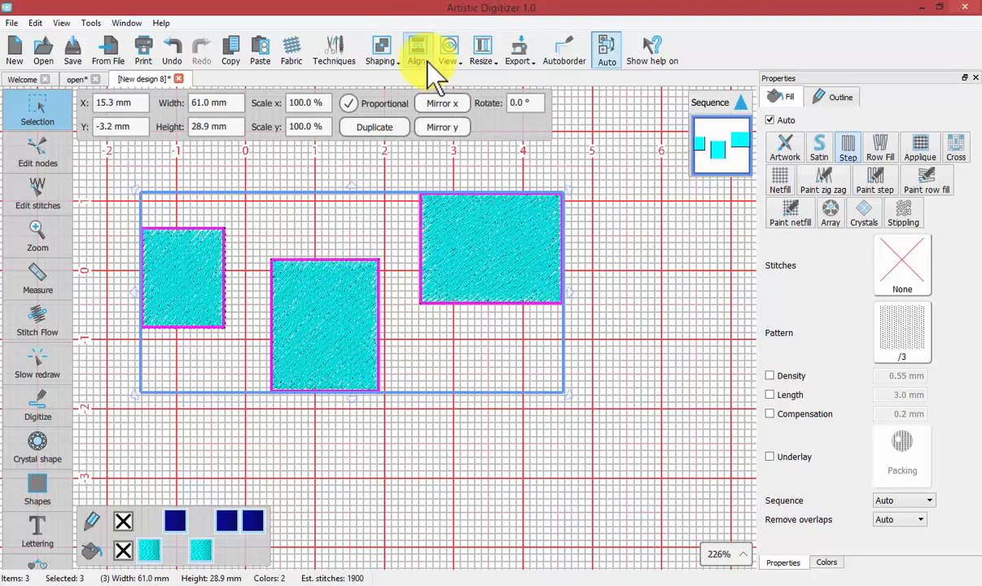
- Bring up the Align dropdown for the three selected rectangles
click(417, 49)
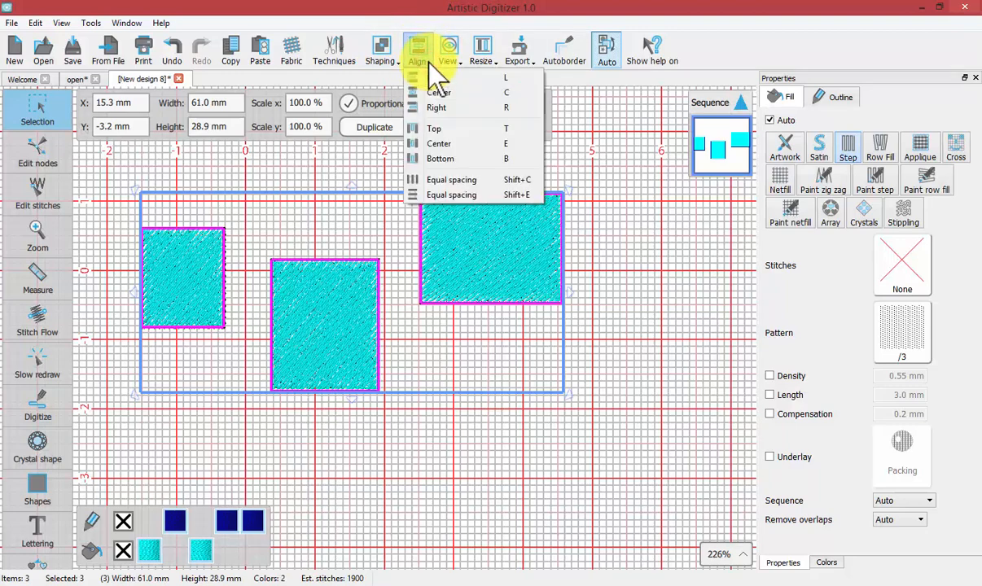
mouse_move(436, 77)
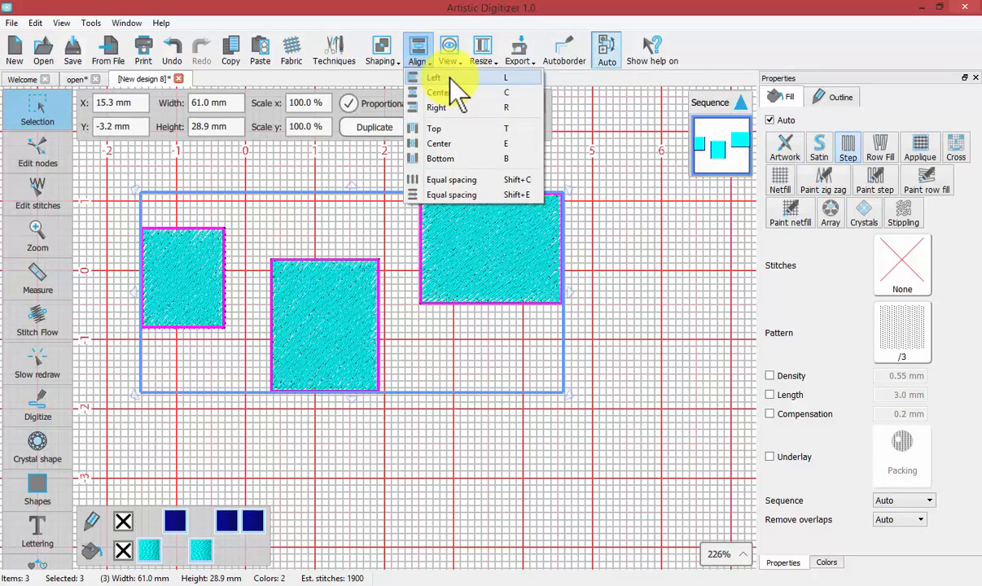
mouse_move(484, 93)
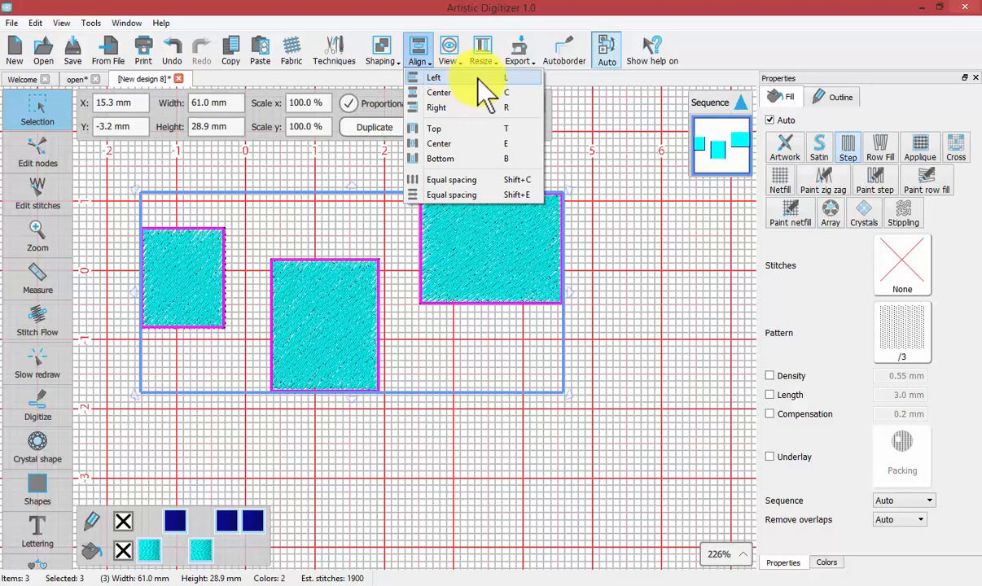
mouse_move(480, 107)
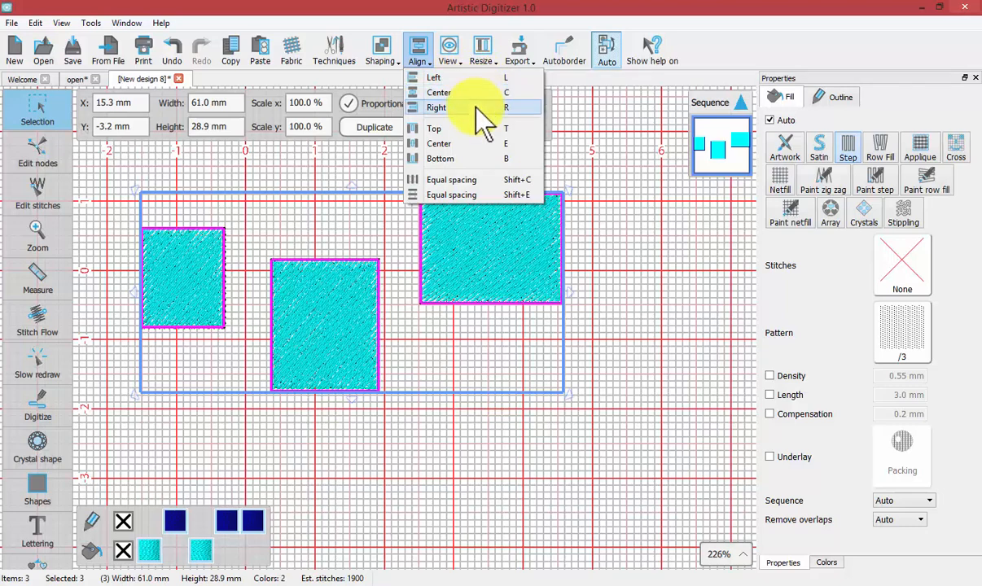
mouse_move(477, 150)
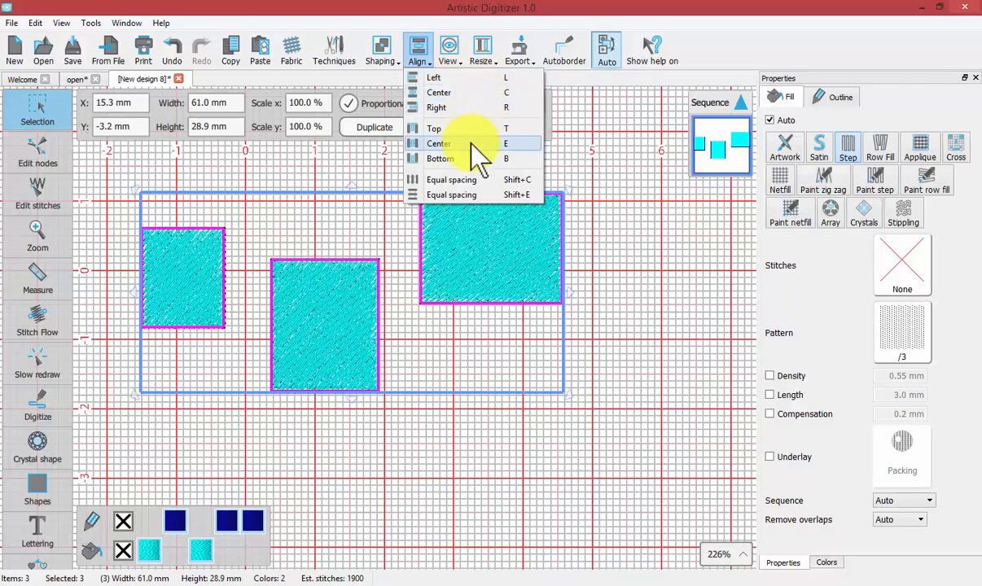
mouse_move(468, 159)
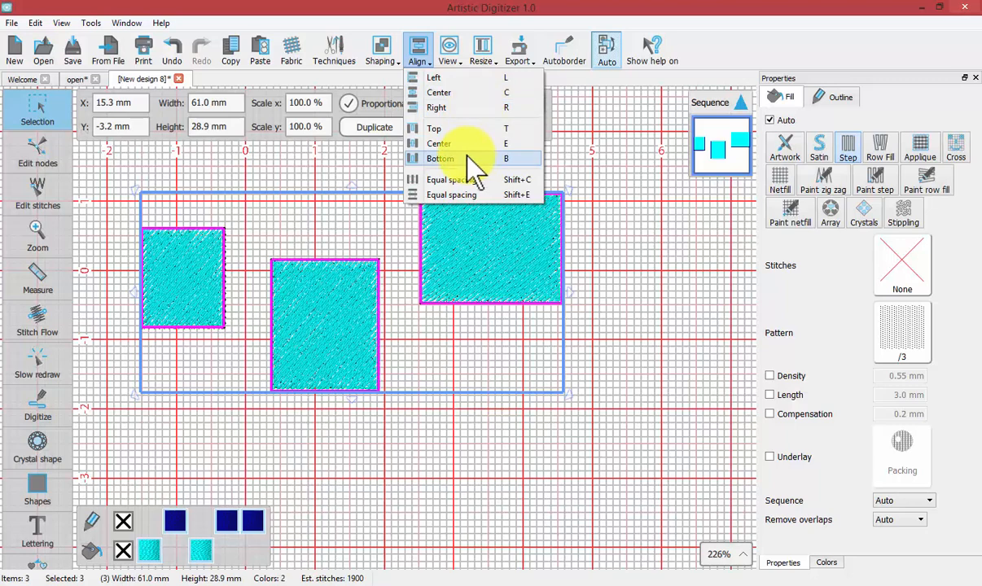
mouse_move(456, 183)
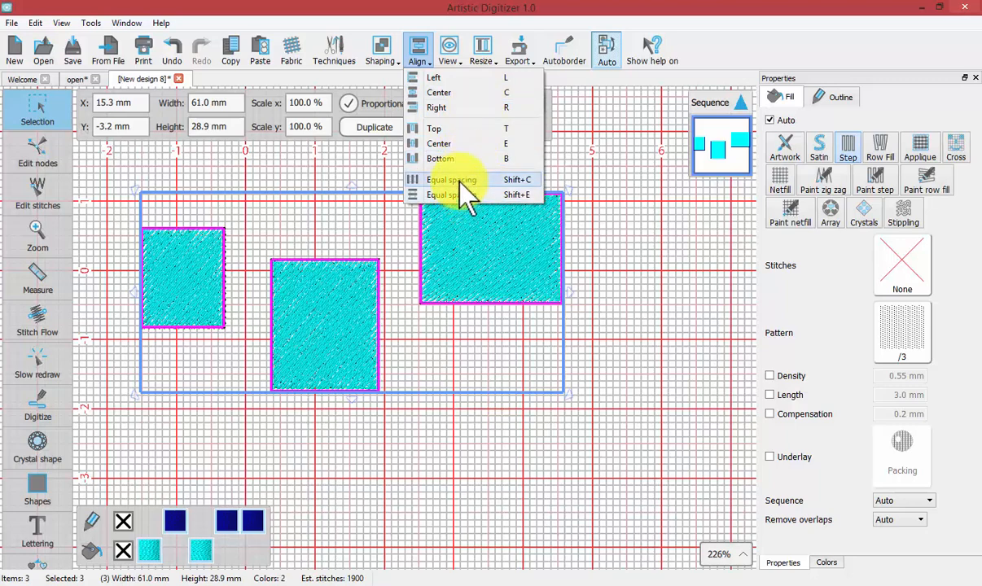
mouse_move(440, 128)
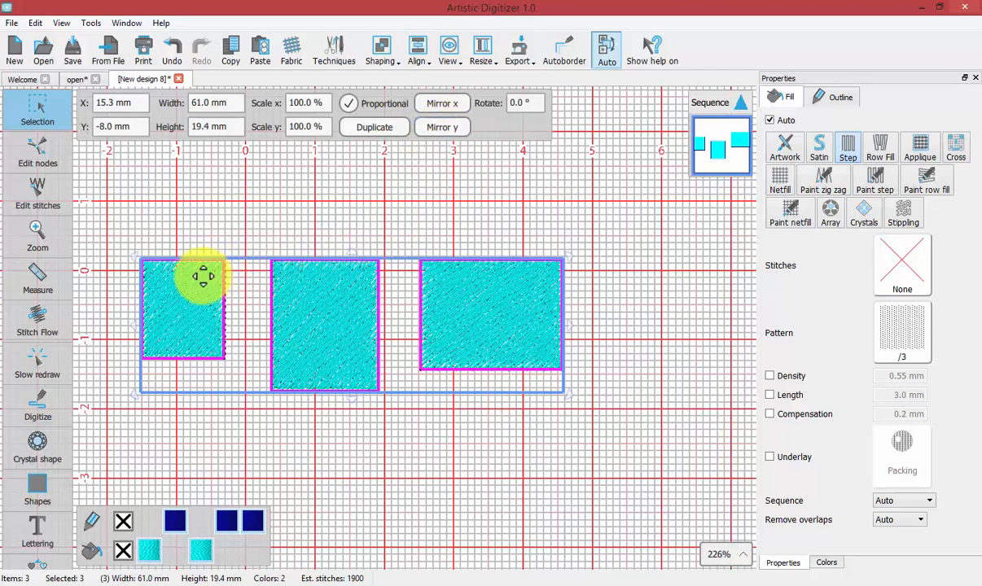
mouse_move(302, 171)
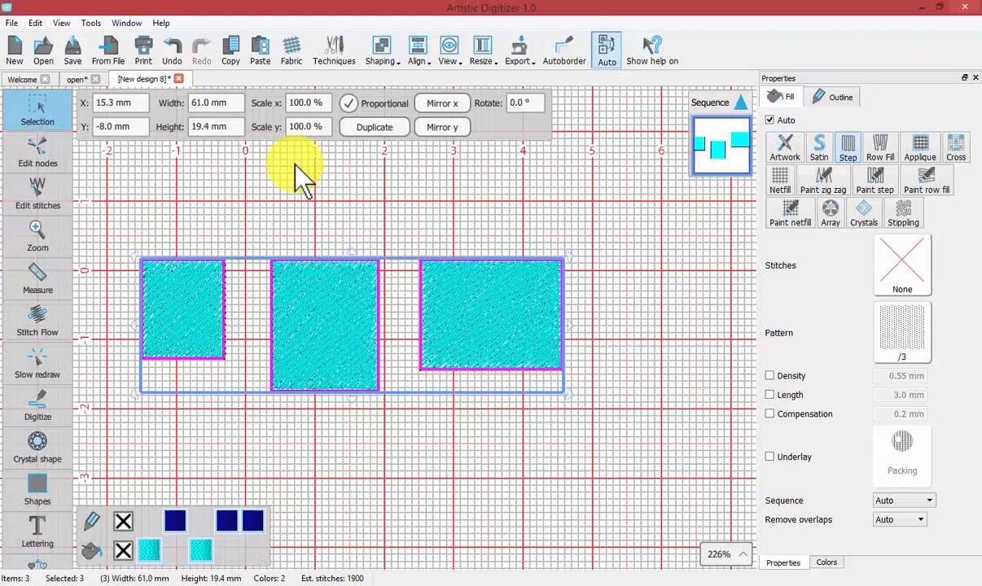
- Undo the top alignment and try two other Align options on the rectangles
click(171, 49)
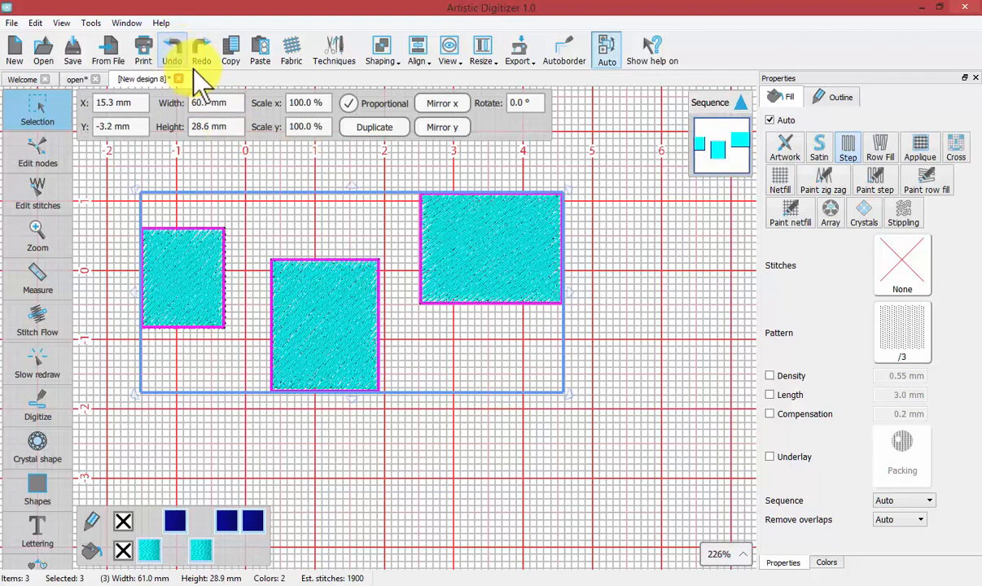
click(418, 49)
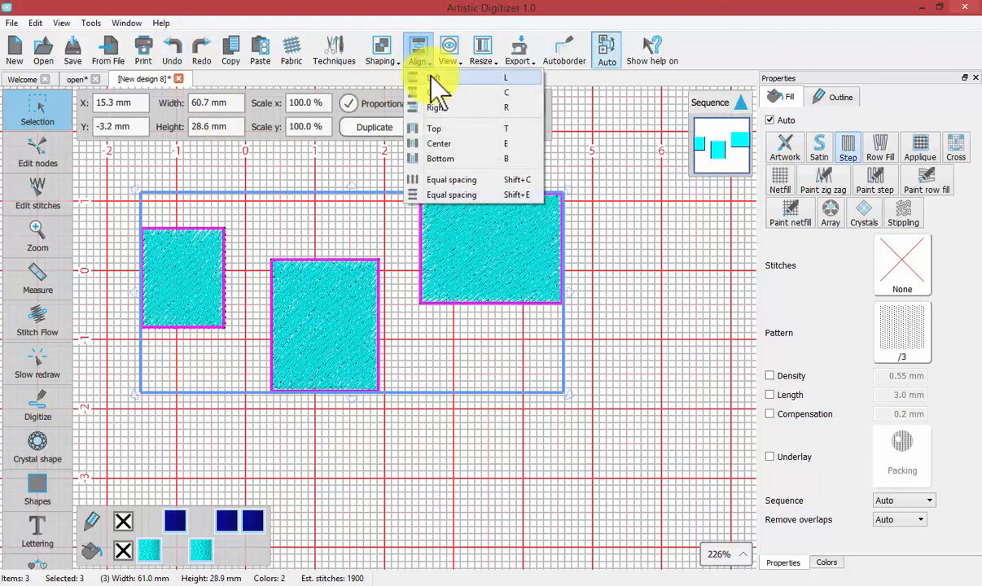
click(434, 78)
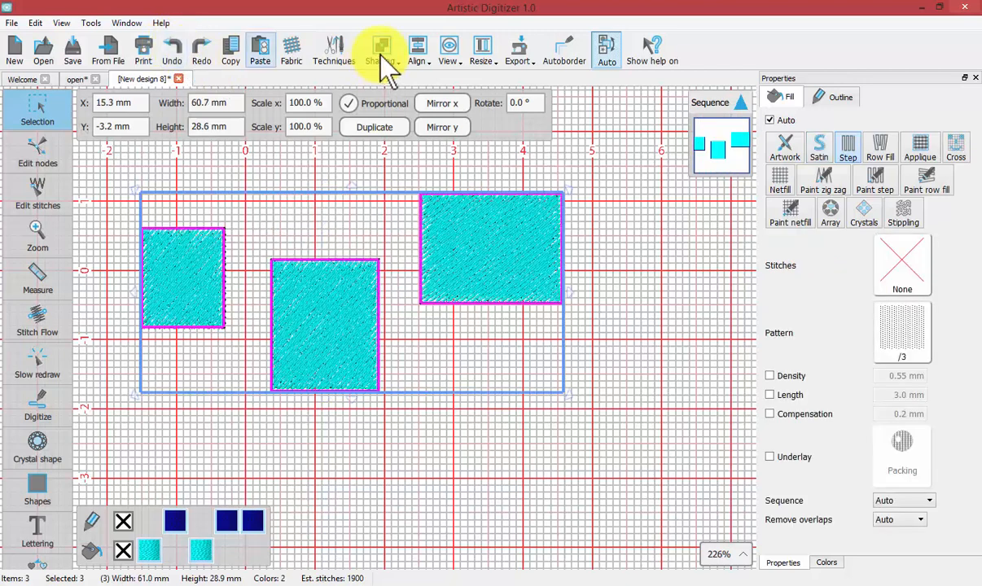
click(418, 49)
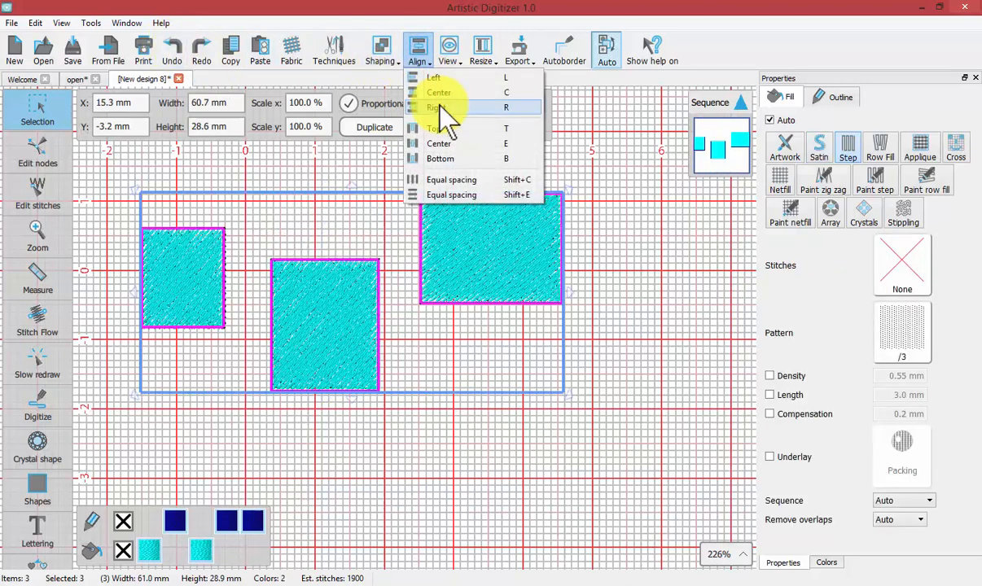
click(439, 92)
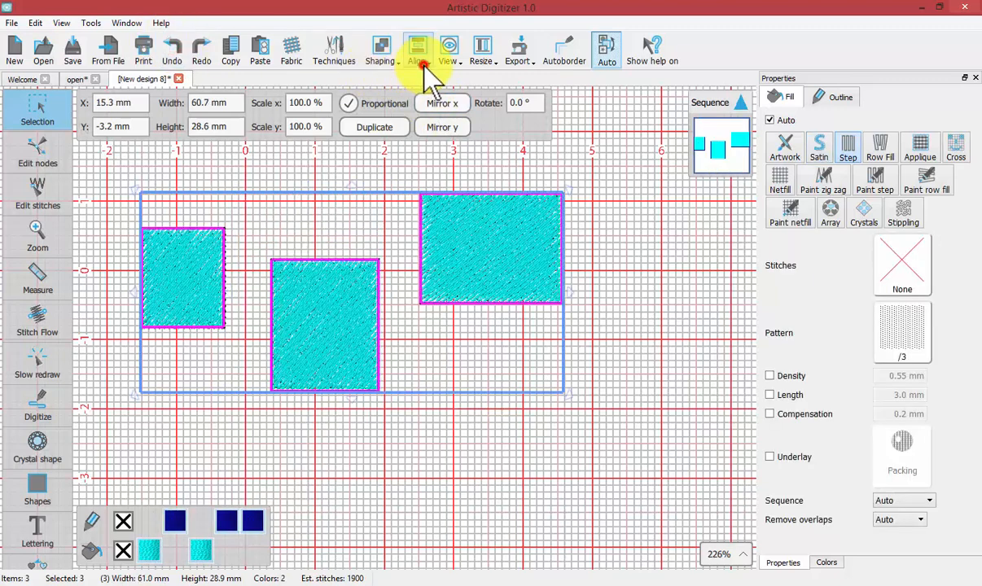
- Centre the three rectangles on one horizontal line, then undo the centring
click(418, 49)
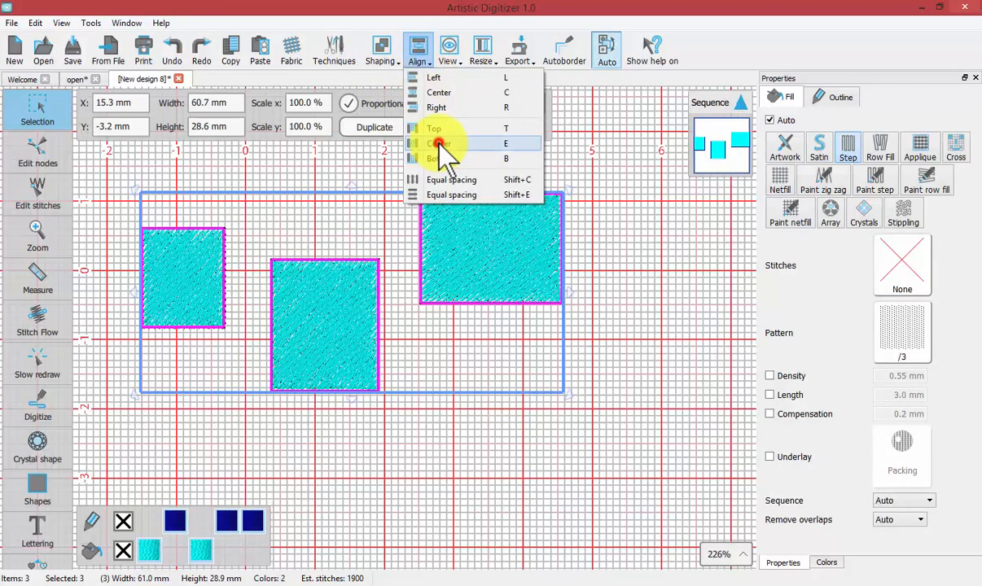
click(439, 144)
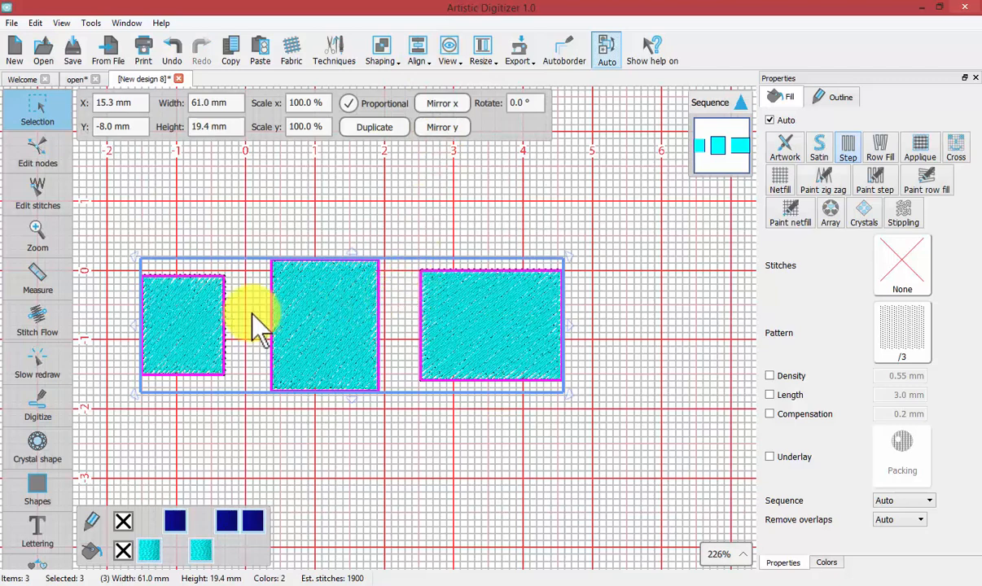
mouse_move(341, 319)
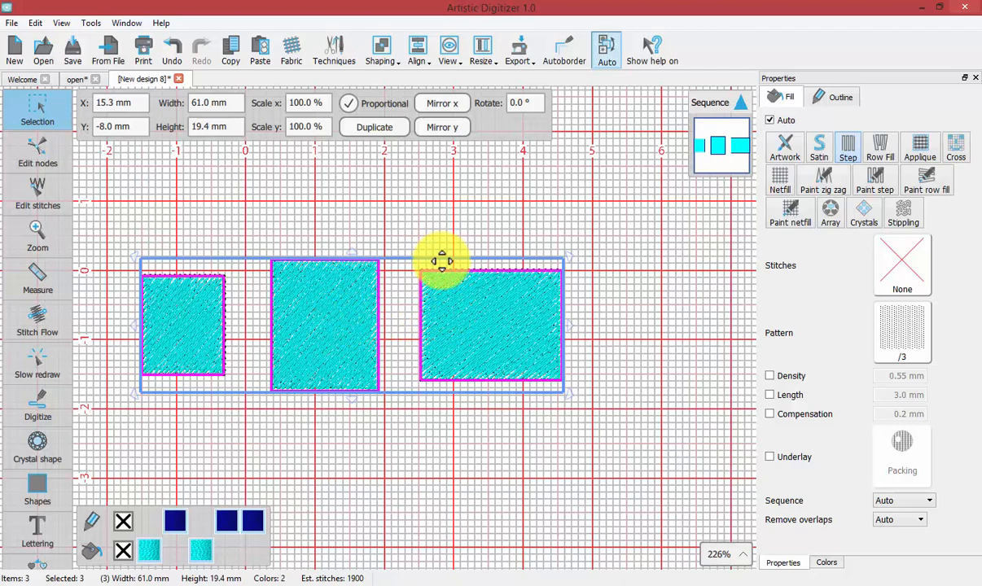
mouse_move(406, 326)
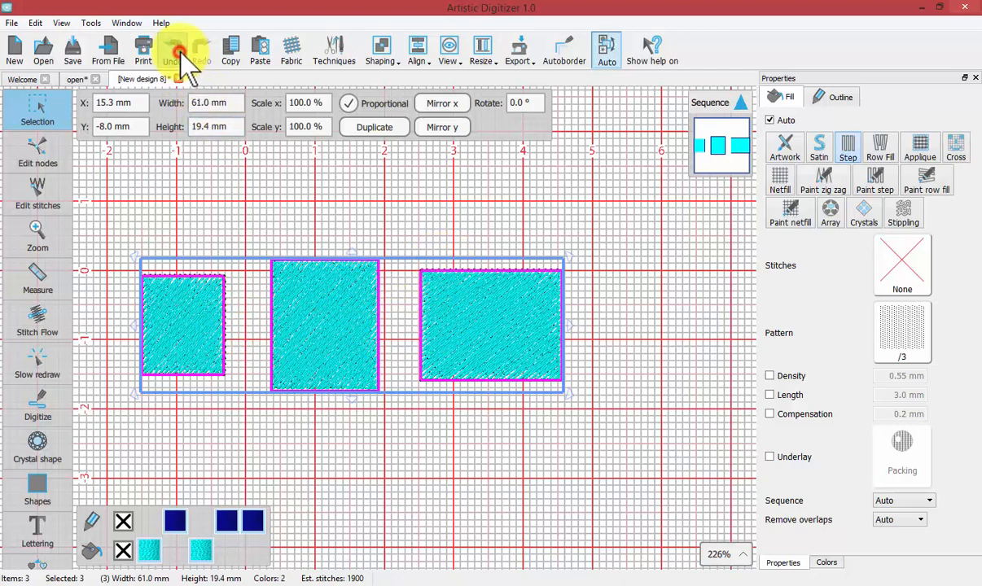
click(417, 49)
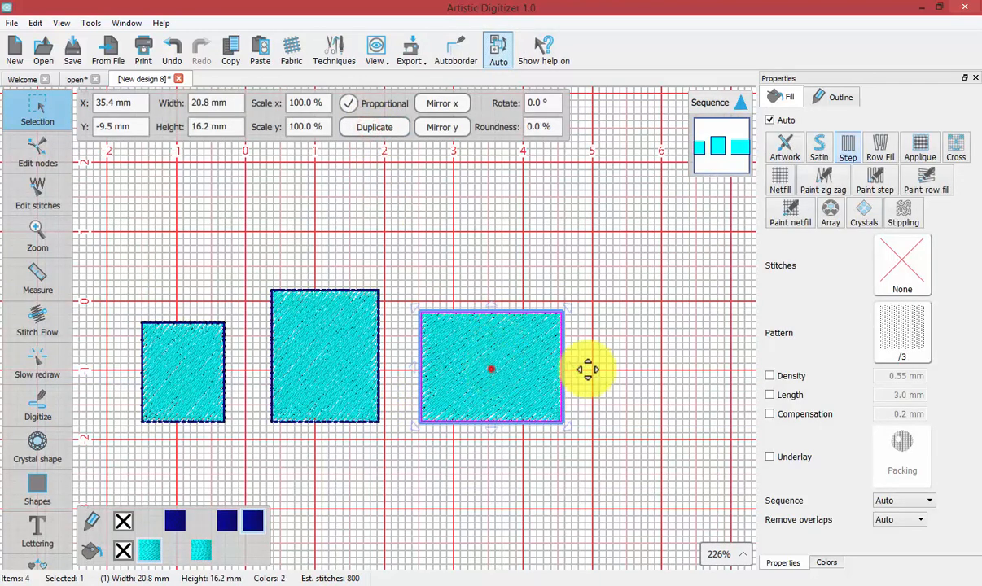
- Drag the duplicate rectangle right, then top-align and equally space all four horizontally
drag(491, 368, 652, 368)
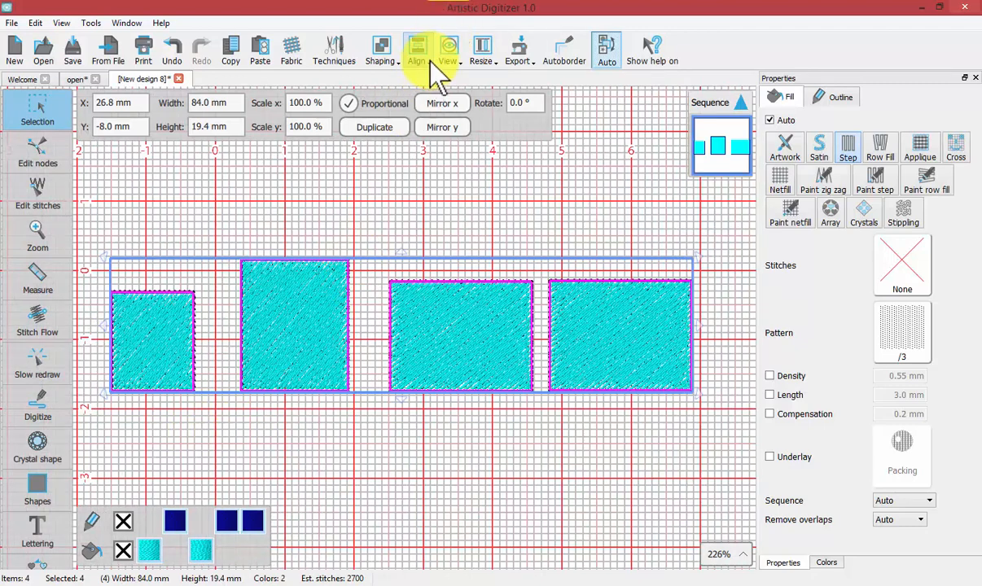
click(417, 51)
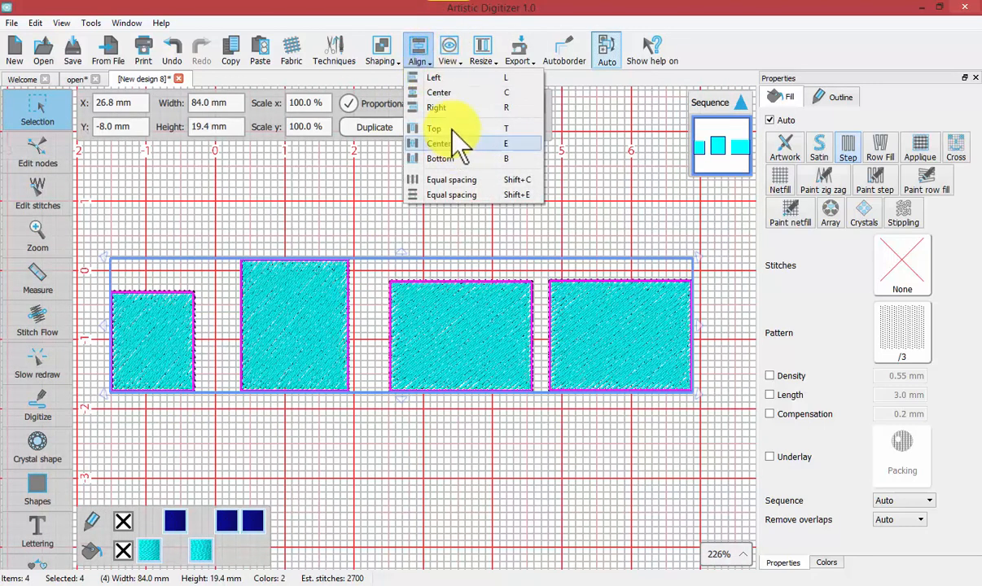
click(440, 143)
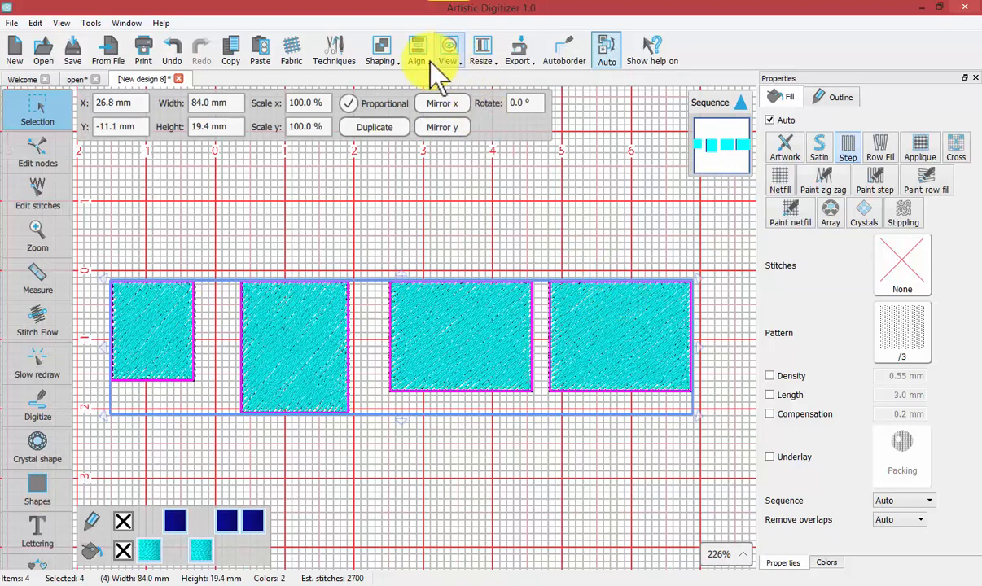
click(416, 50)
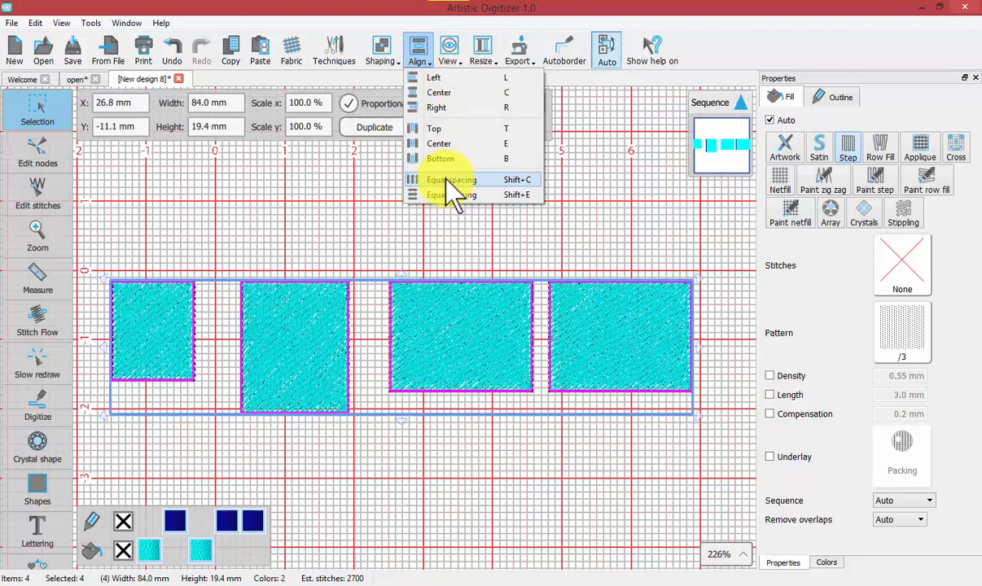
click(451, 179)
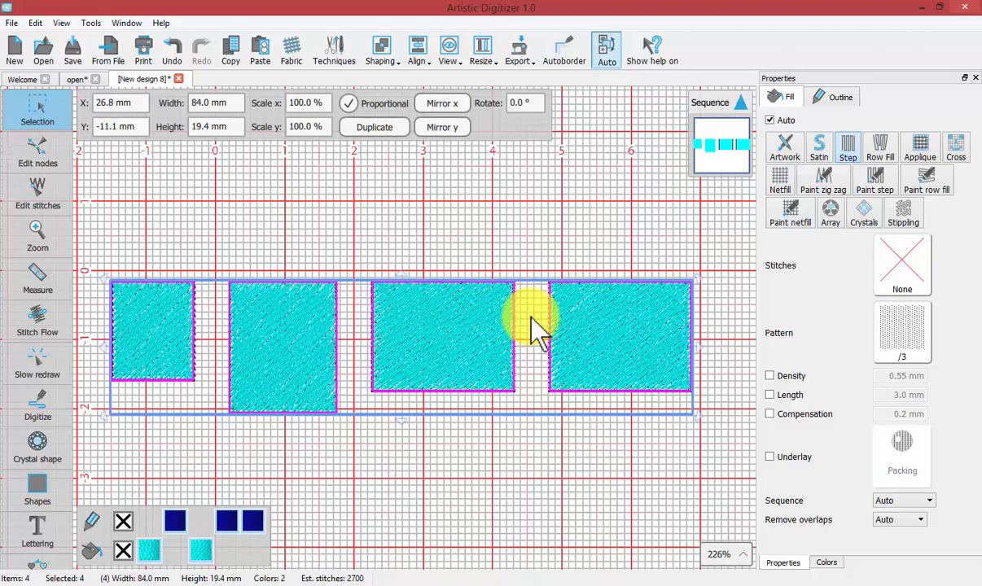
mouse_move(525, 314)
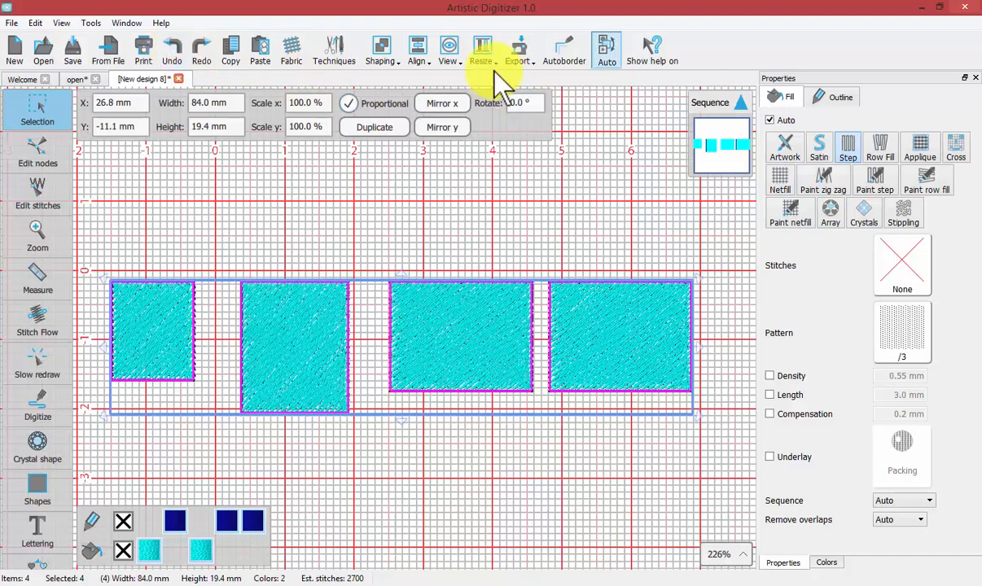
mouse_move(381, 49)
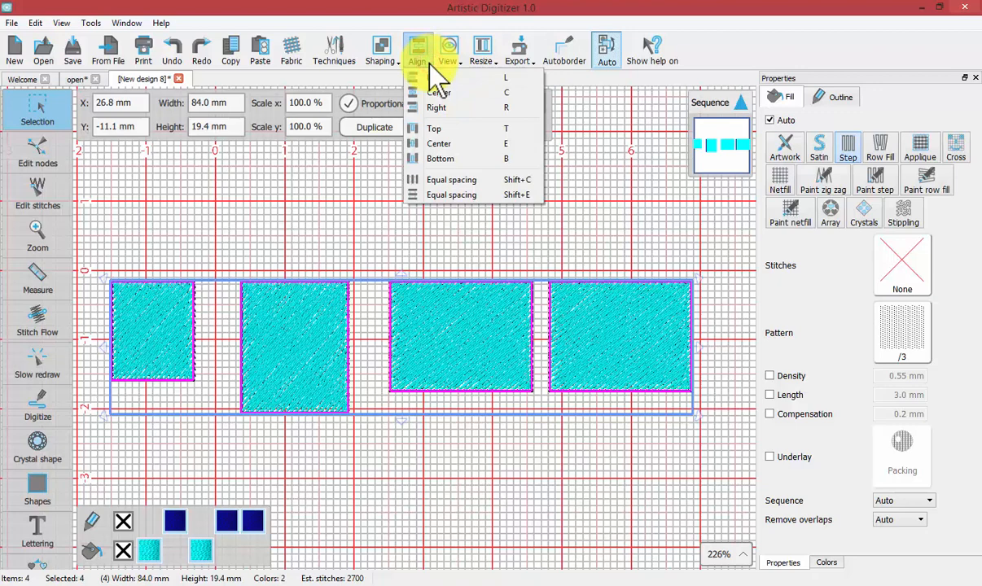
mouse_move(477, 195)
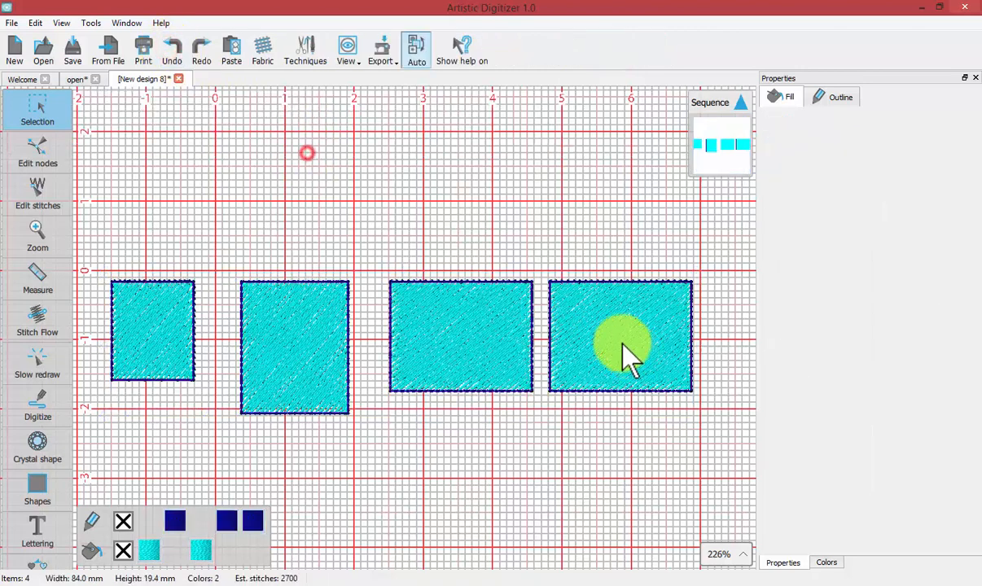
- Select the rightmost rectangle
click(619, 336)
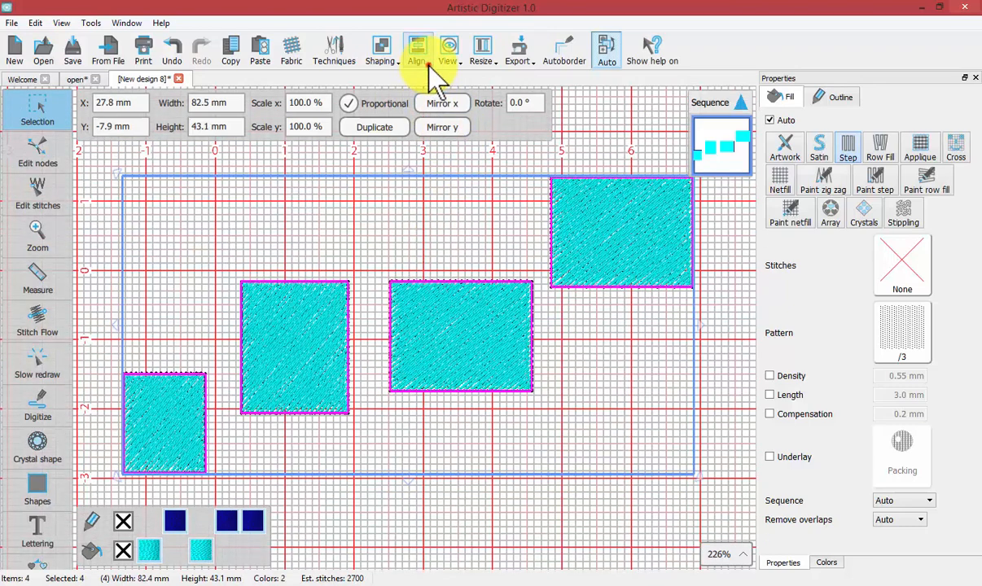
- Apply Align > Equal spacing to spread the staggered rectangles evenly across the width
click(418, 49)
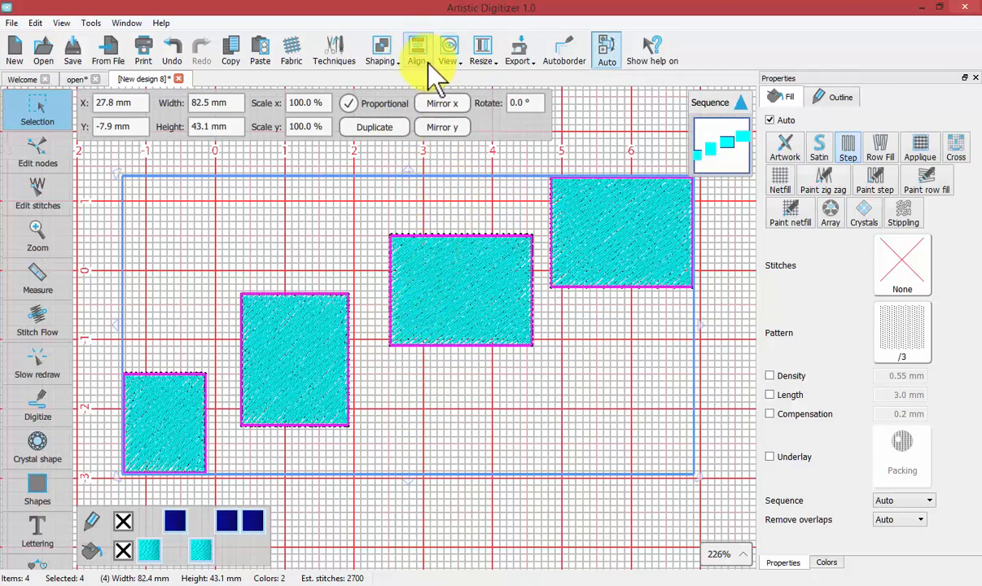
click(416, 51)
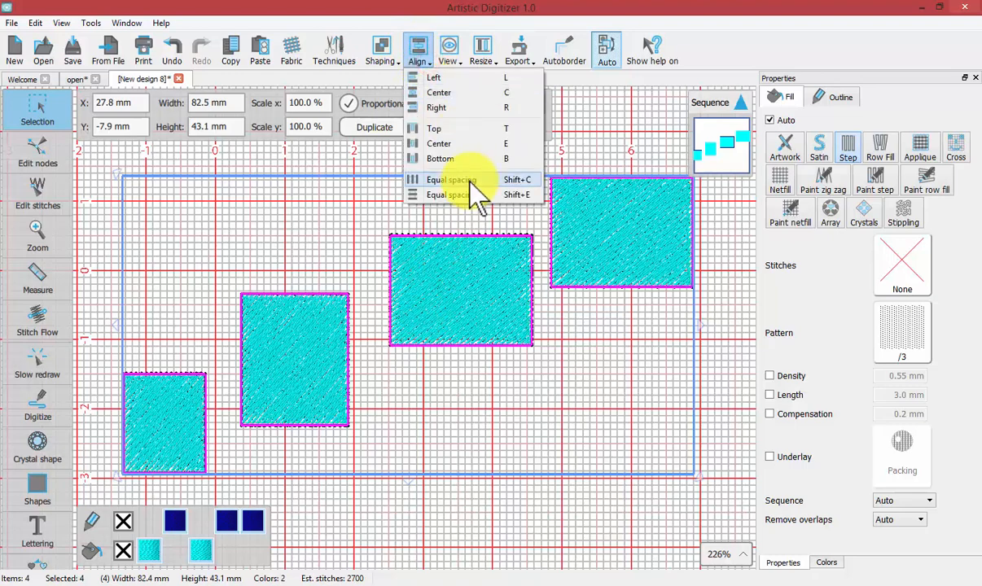
click(450, 179)
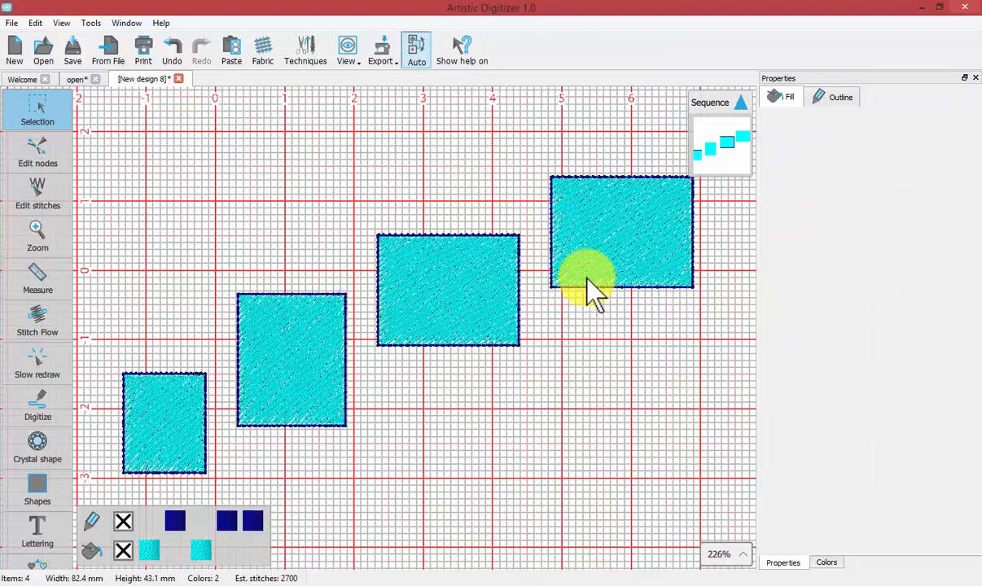
mouse_move(310, 147)
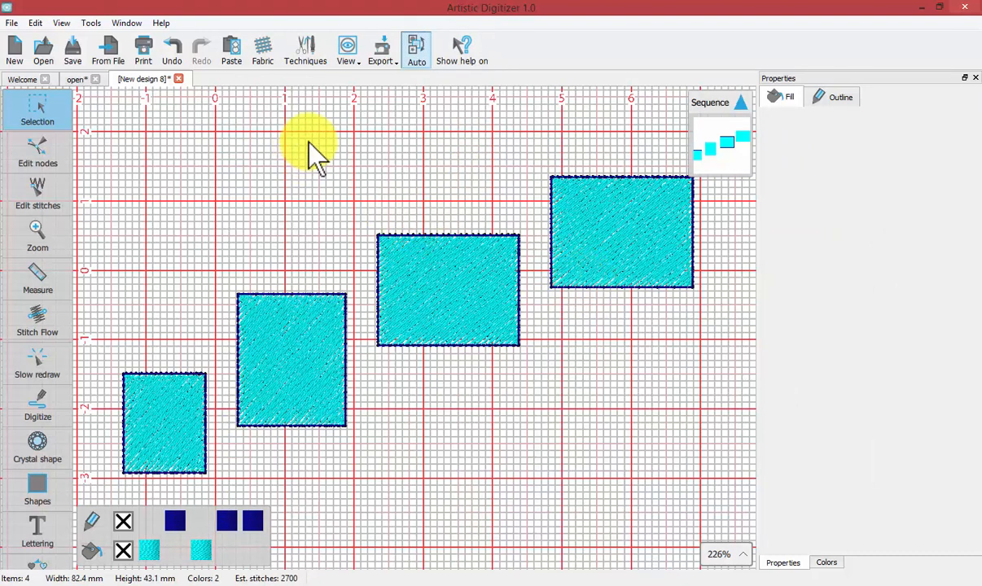
mouse_move(244, 232)
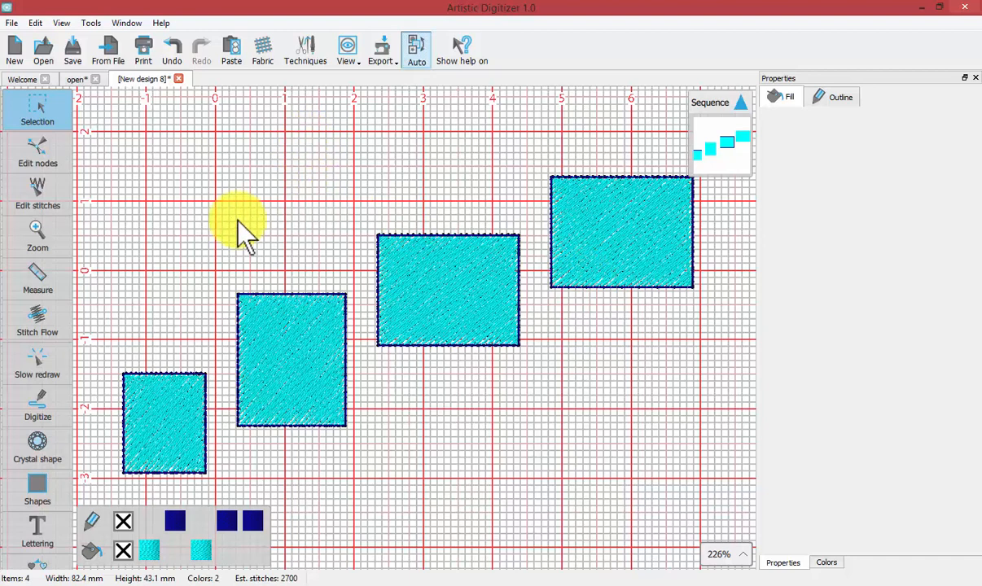